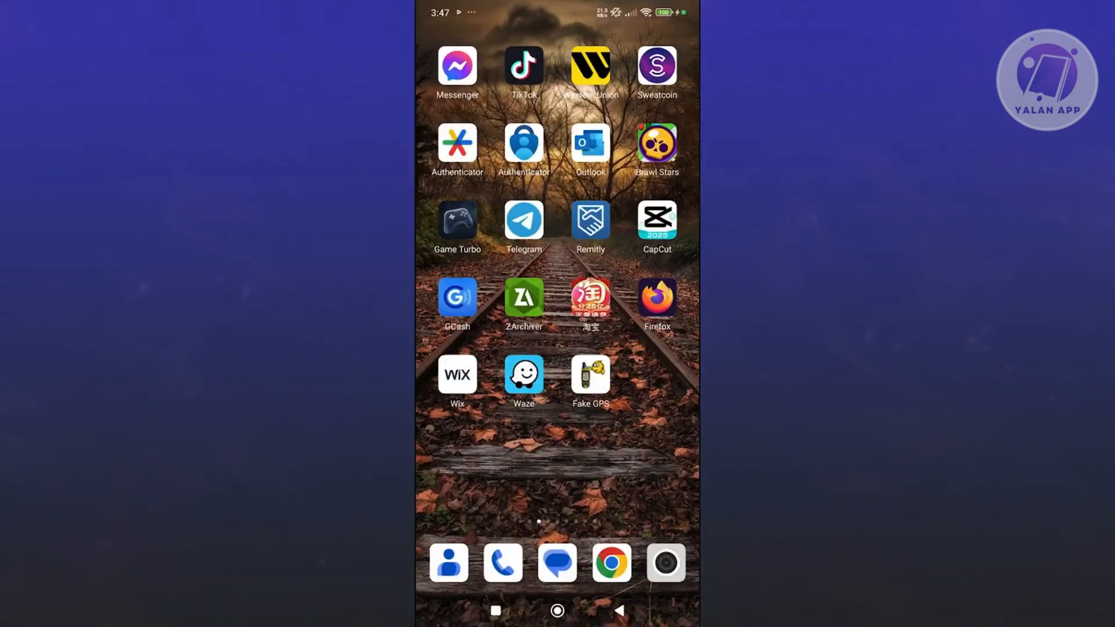
# Swipe back to the first home page with the clock, weather widget and search bar.
pyautogui.hscroll(-3)
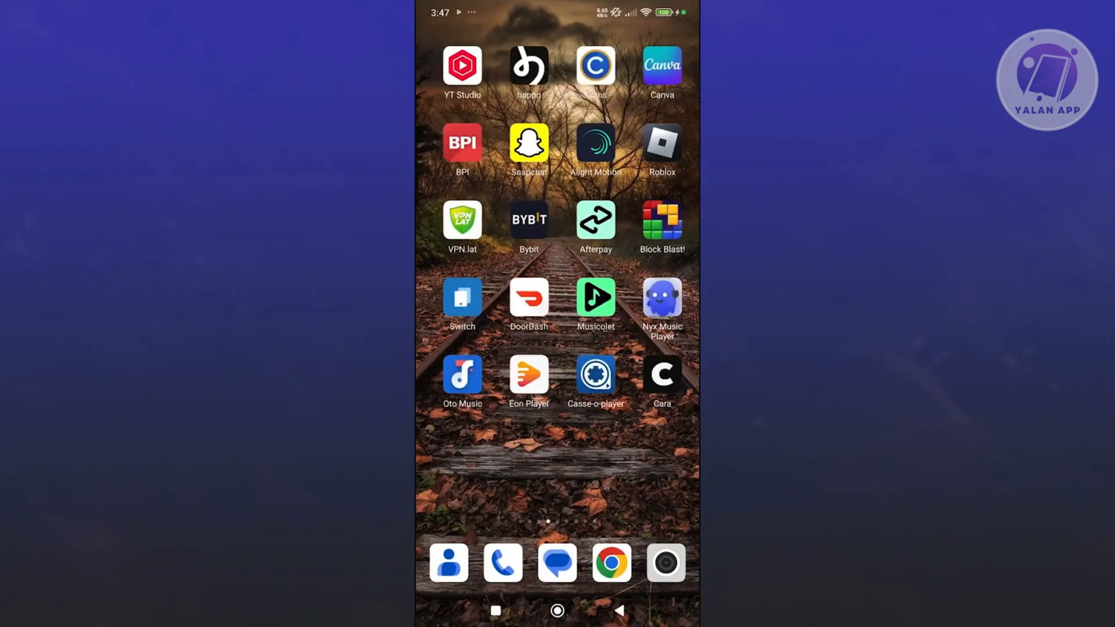
pyautogui.hscroll(-3)
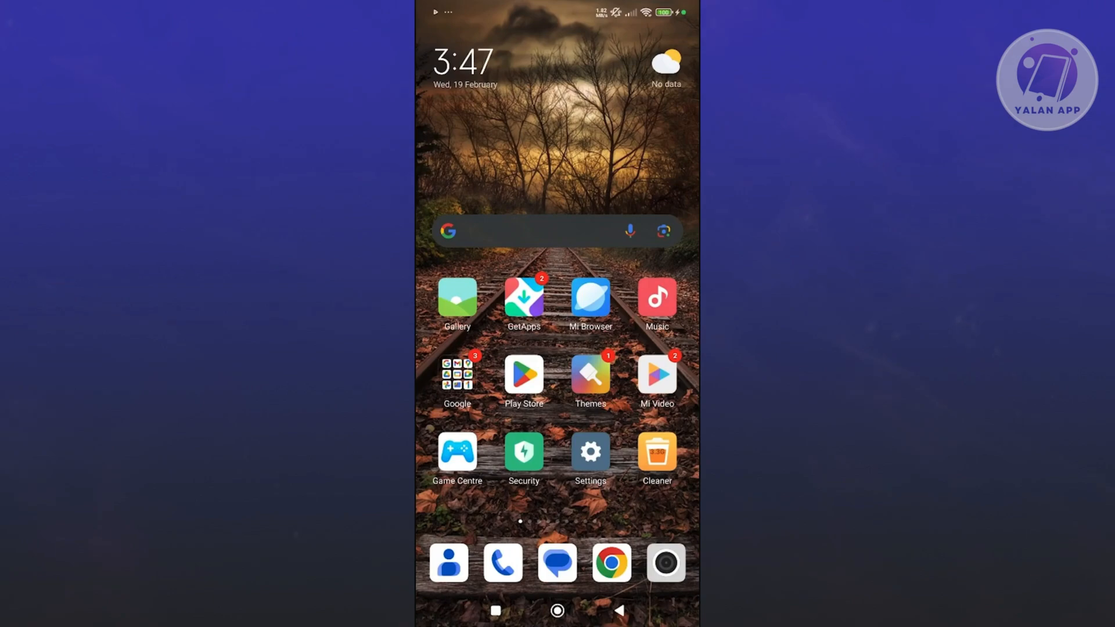
pyautogui.hscroll(-3)
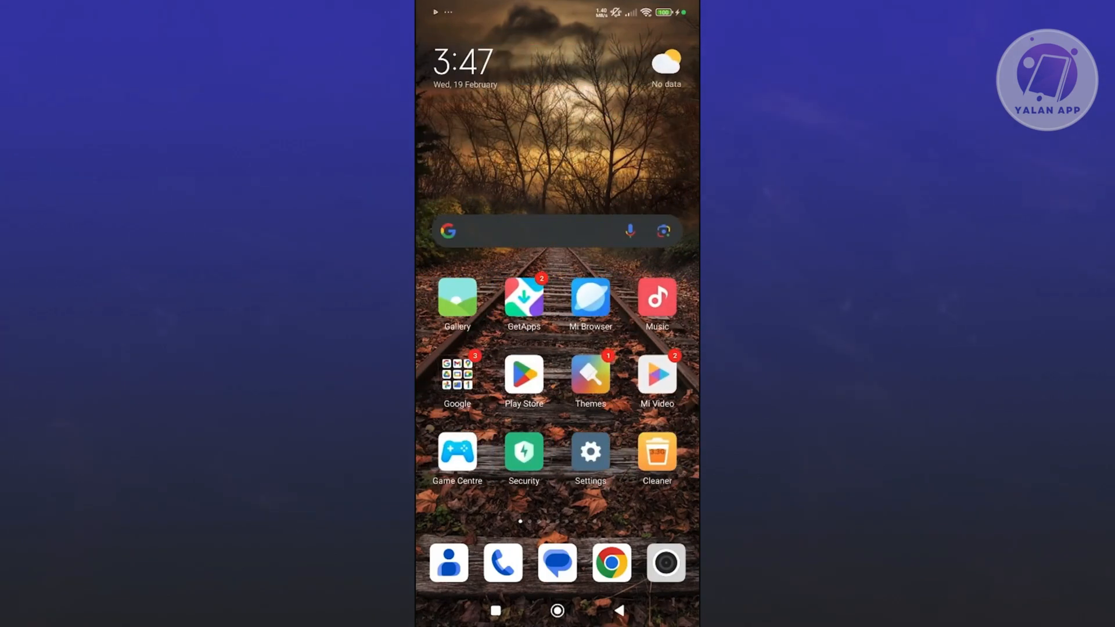
pyautogui.click(524, 375)
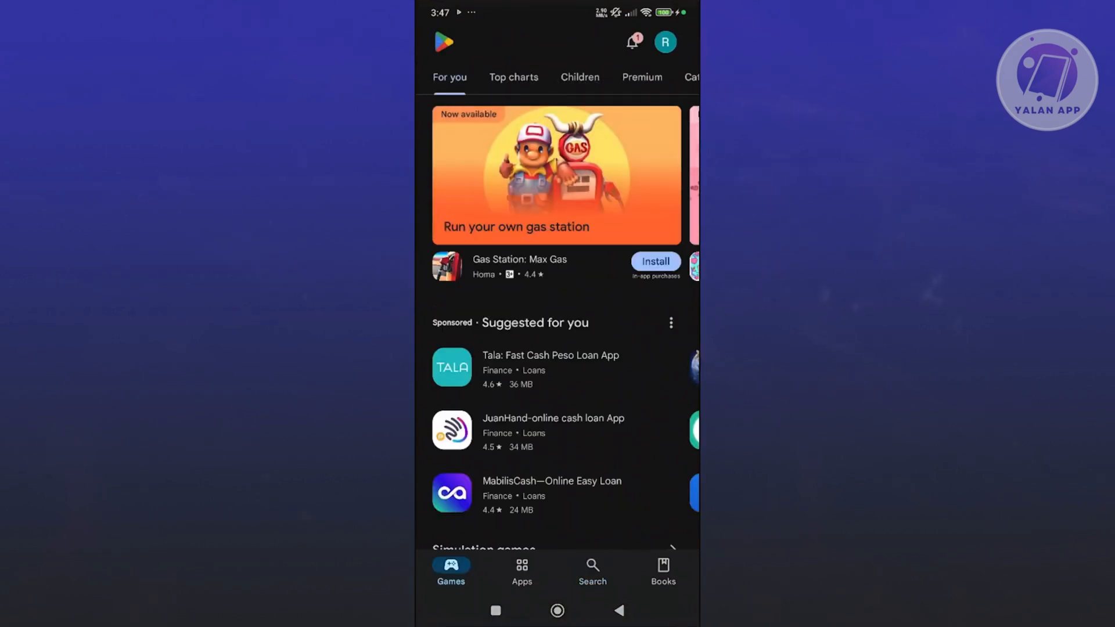
pyautogui.click(593, 569)
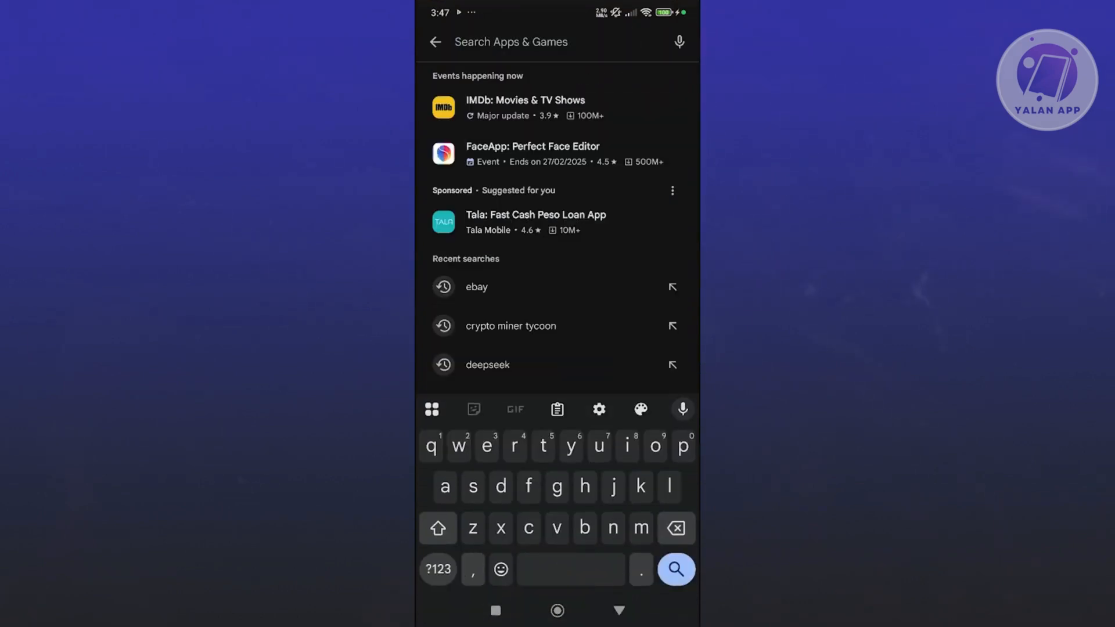
pyautogui.write('tiktok')
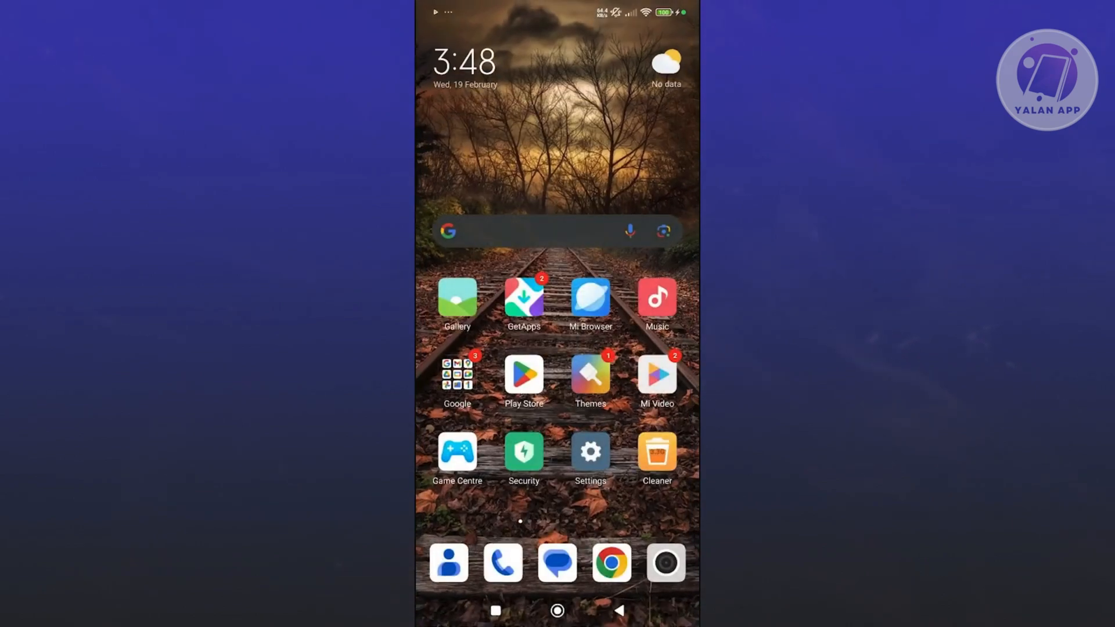
# Swipe across home pages and pull down the control centre with quick toggles and brightness.
pyautogui.hscroll(-3)
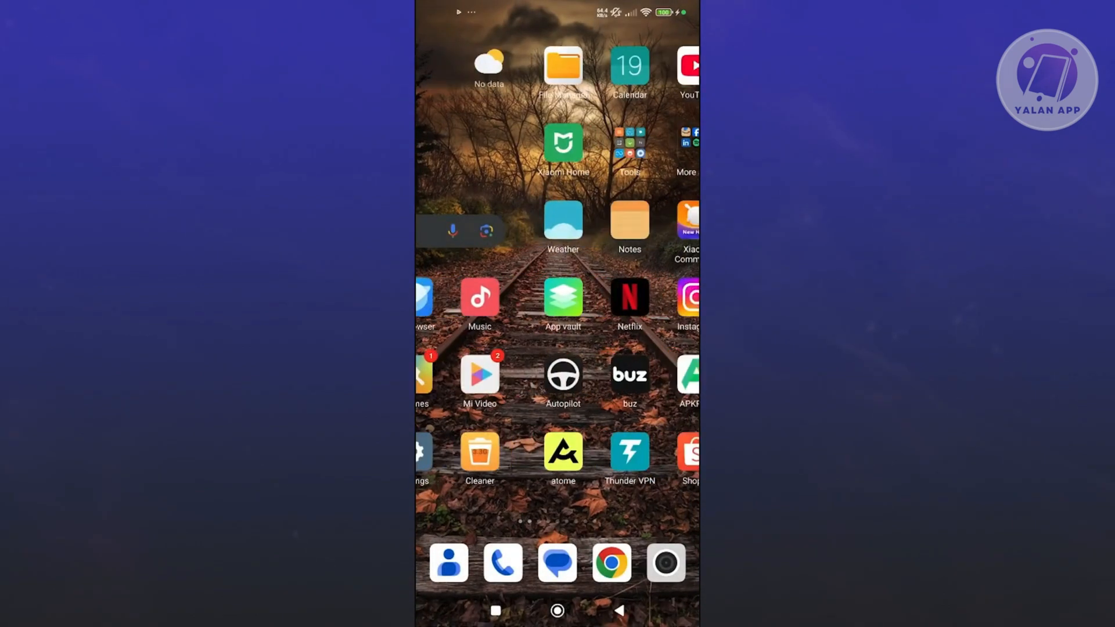
pyautogui.hscroll(-3)
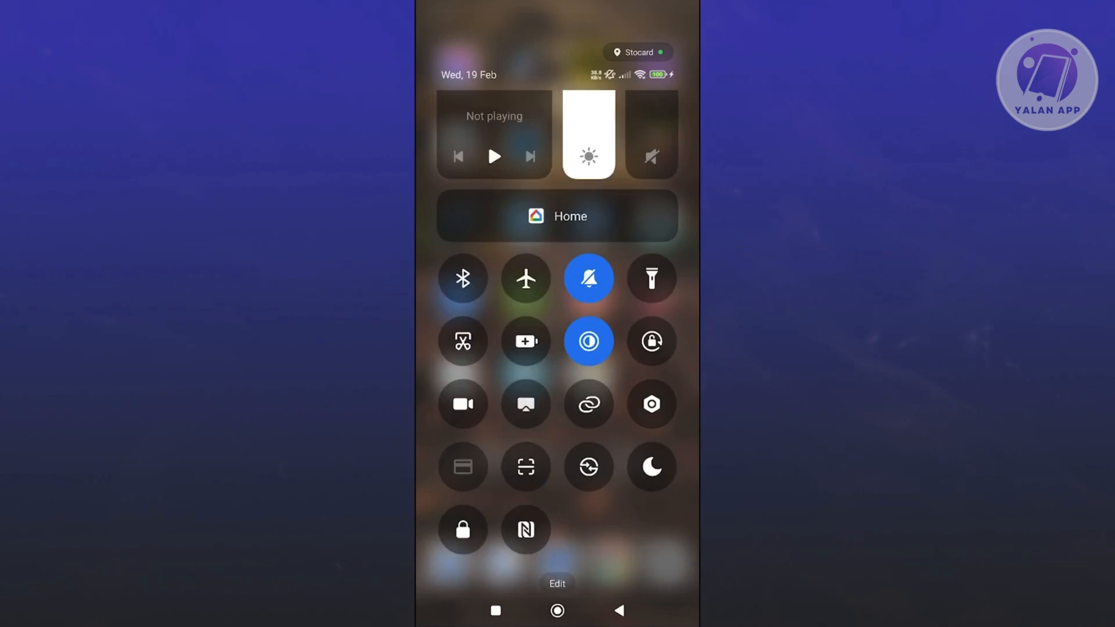
# Dismiss the control centre and launch Chrome, which shows Downdetector's eBay outage chart.
pyautogui.click(556, 607)
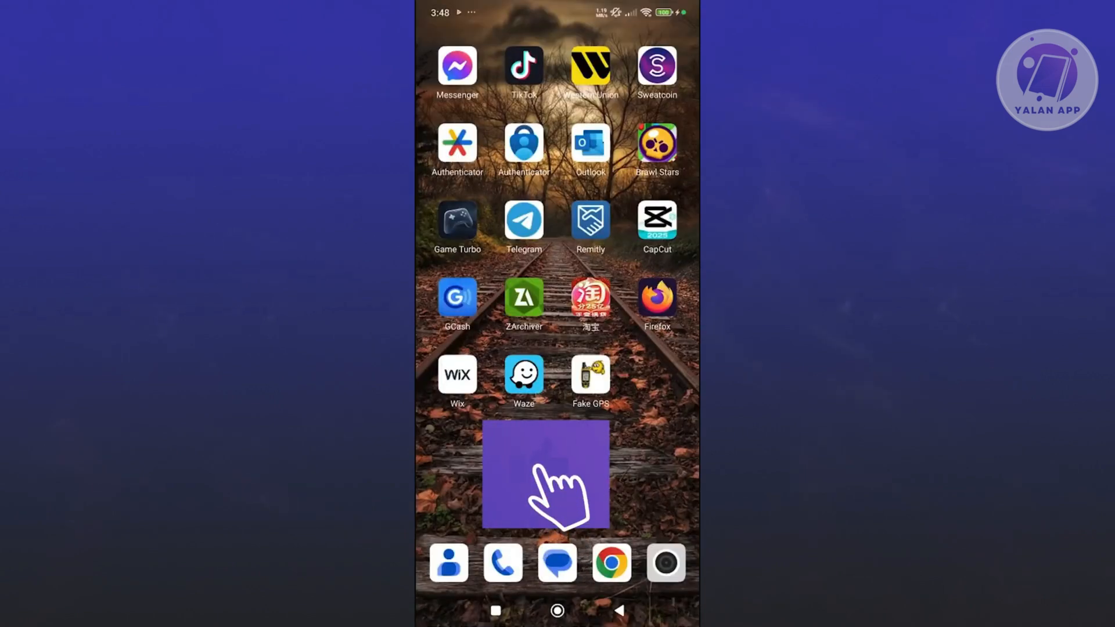
pyautogui.click(544, 485)
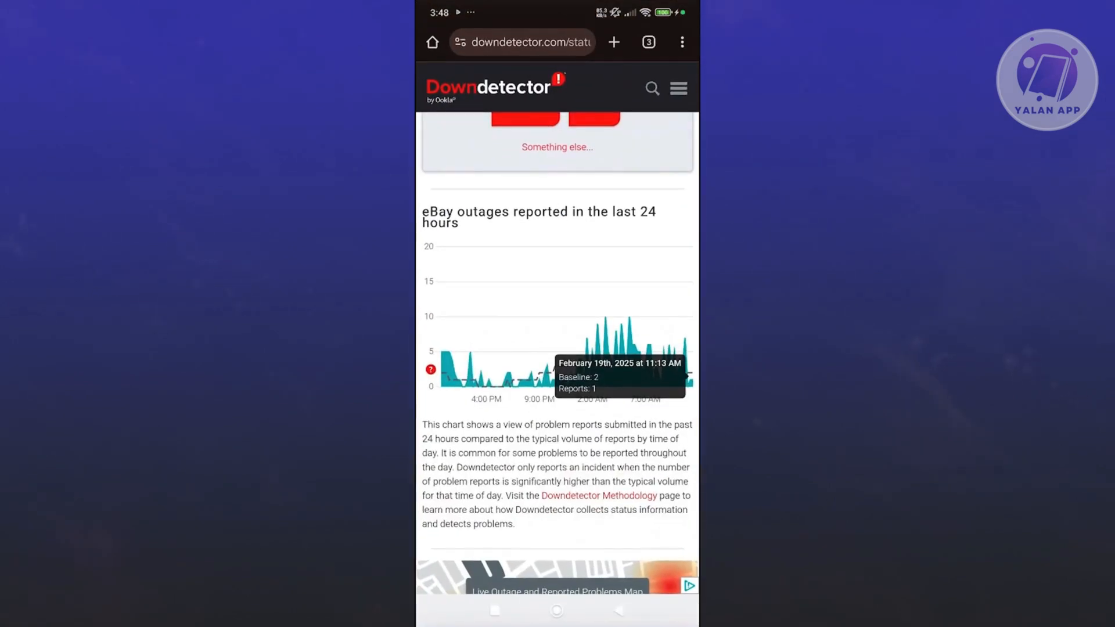
# Search 'tiktok server status' and open Downdetector's TikTok 24-hour outage chart.
pyautogui.click(523, 42)
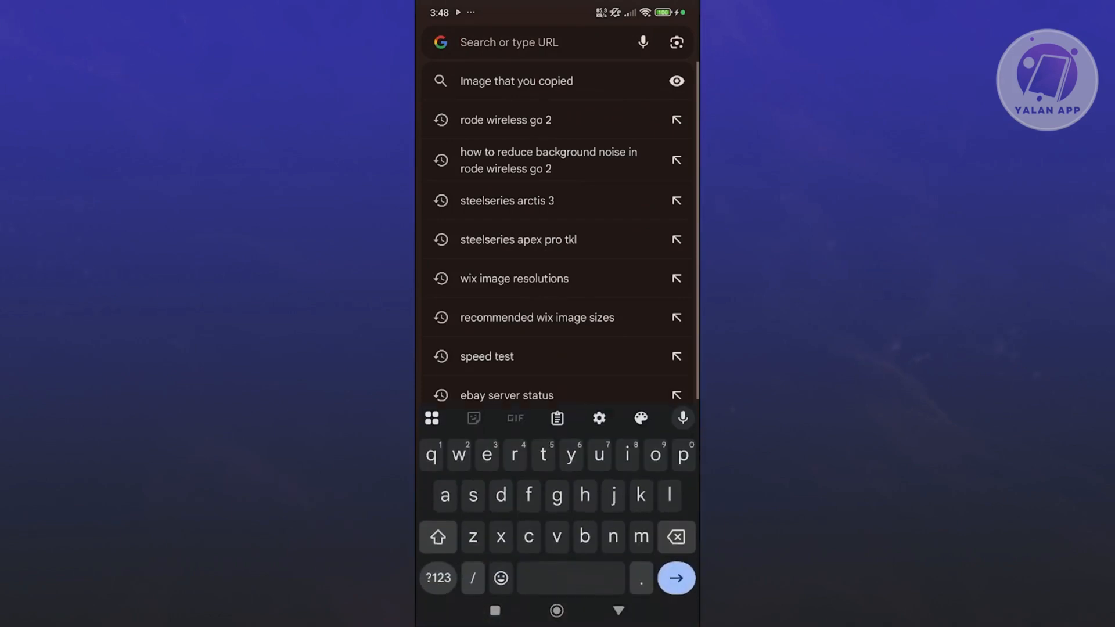
pyautogui.write('tiktok server status')
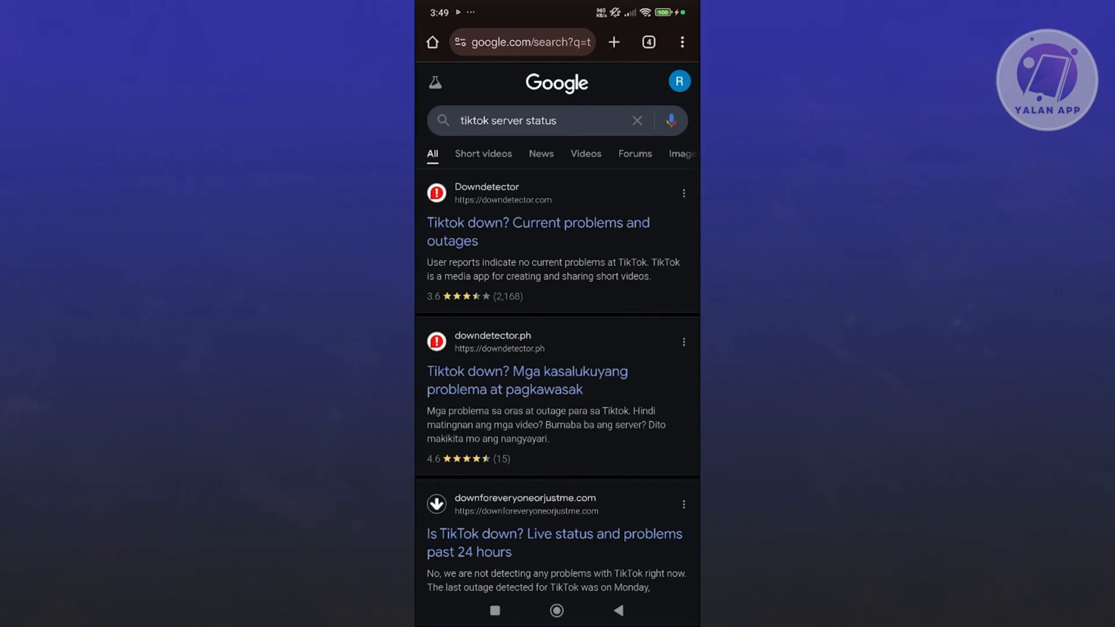
pyautogui.click(538, 232)
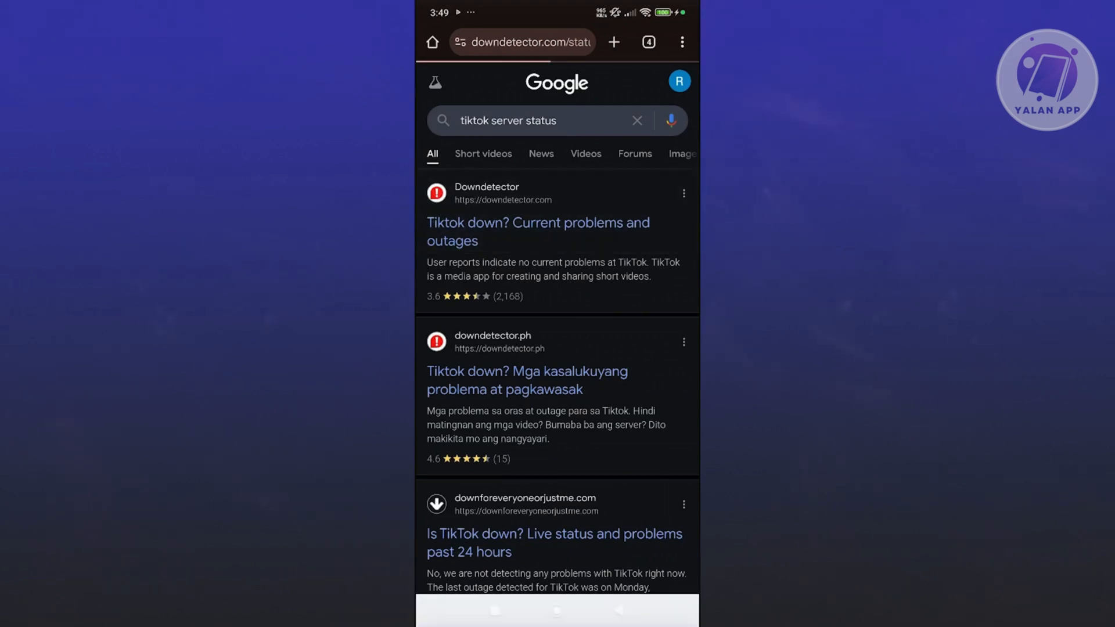
pyautogui.click(538, 232)
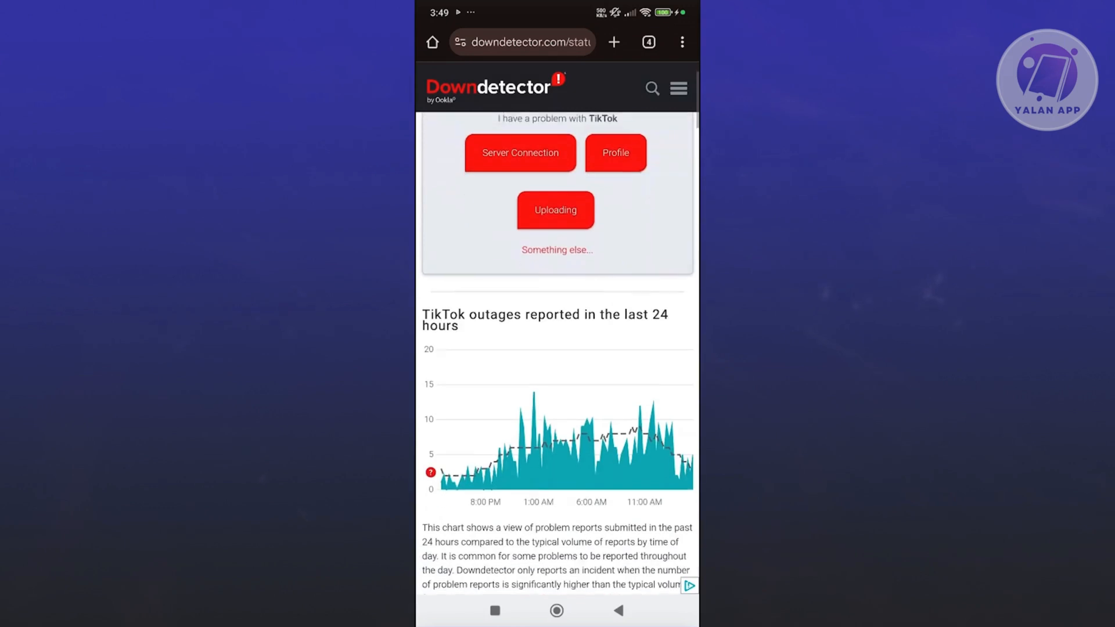
pyautogui.scroll(-3)
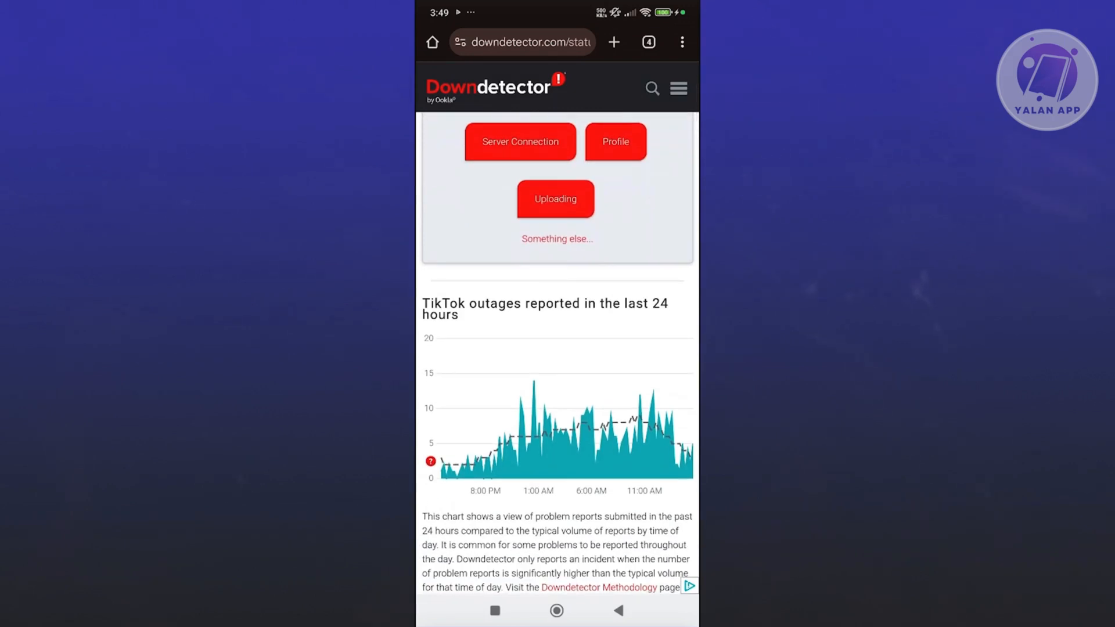